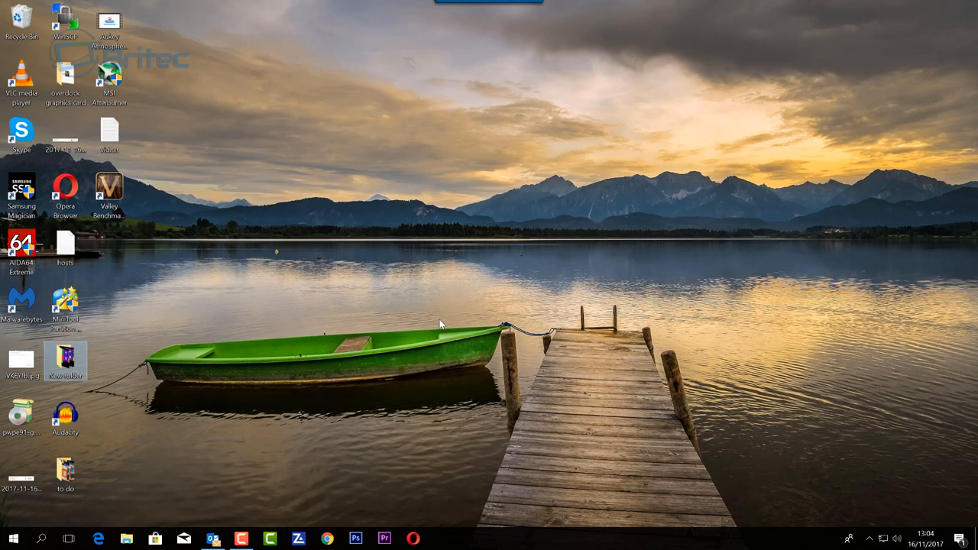
mouse_move(437, 324)
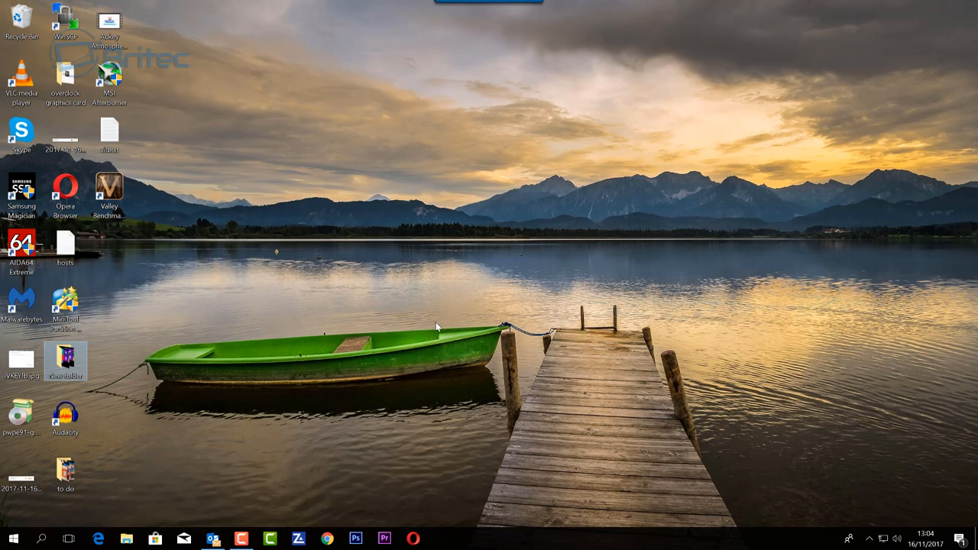
mouse_move(437, 330)
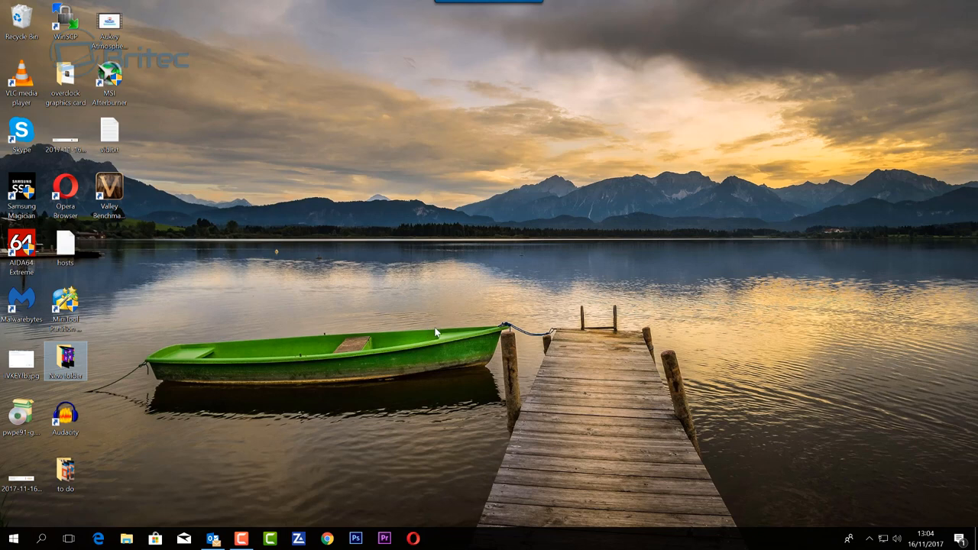
mouse_move(308, 411)
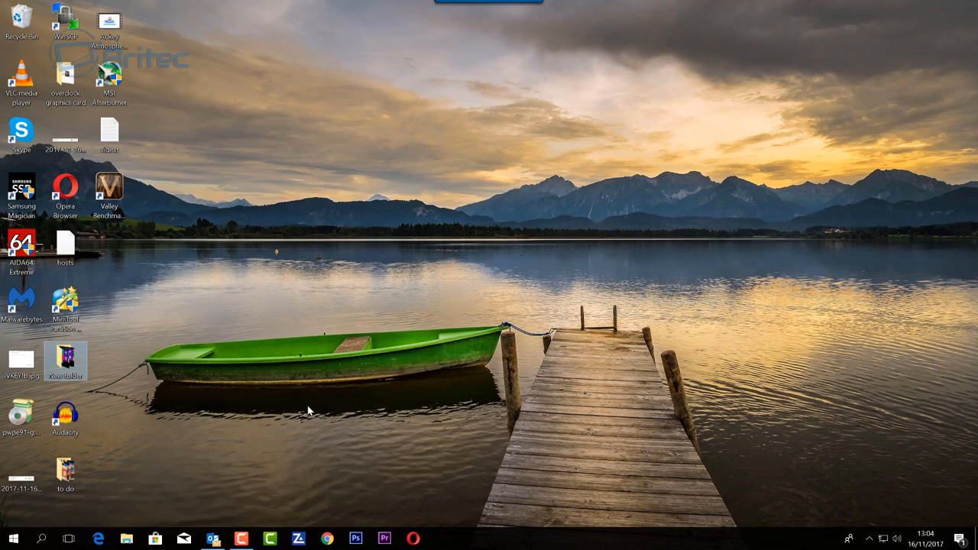
mouse_move(412, 345)
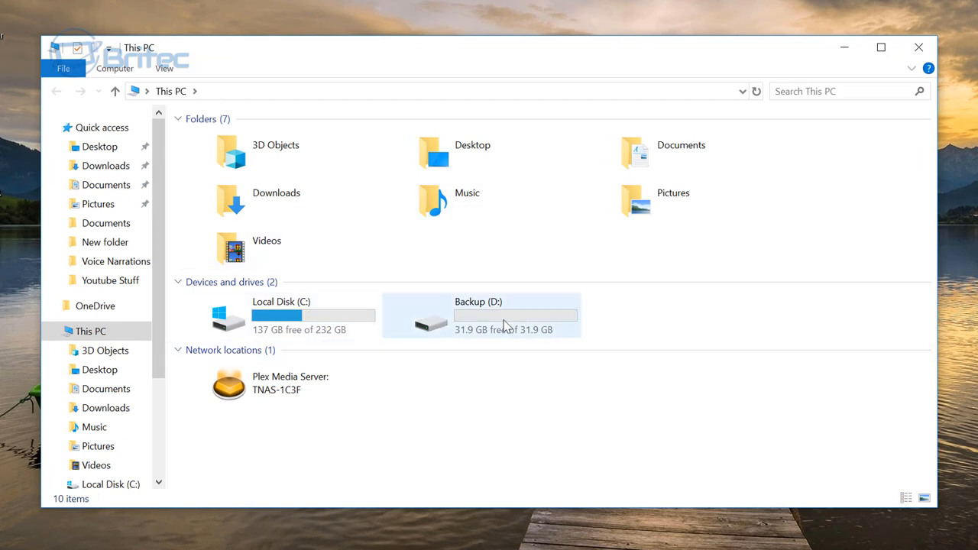
mouse_move(517, 324)
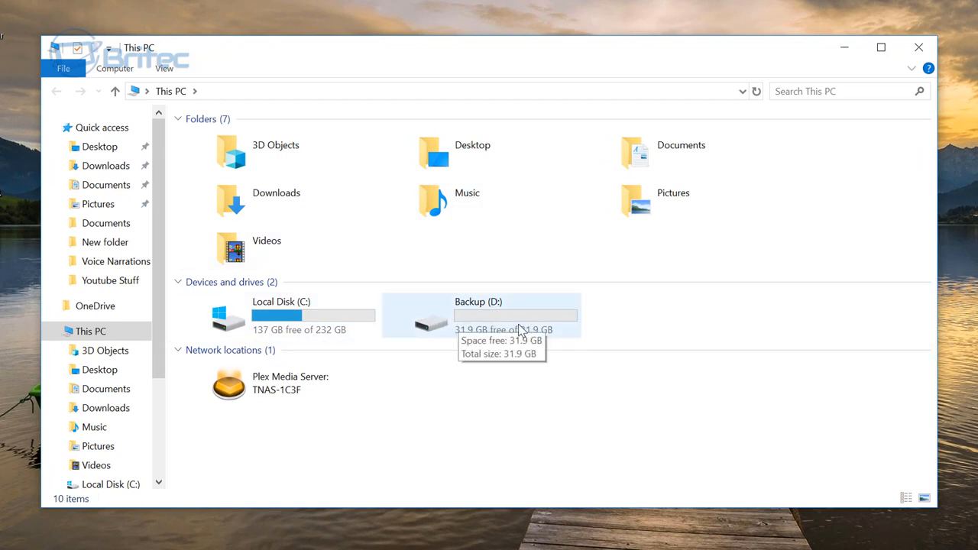
mouse_move(538, 329)
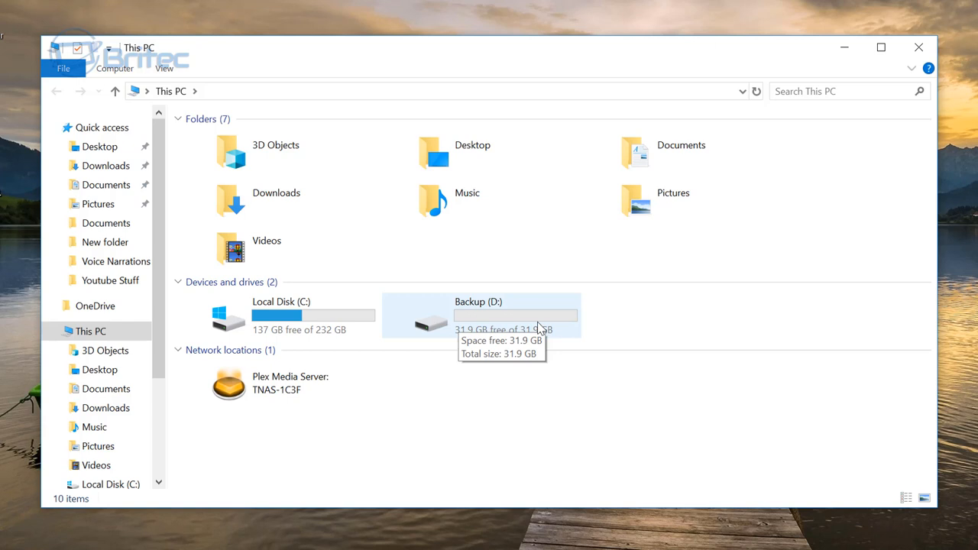
mouse_move(511, 322)
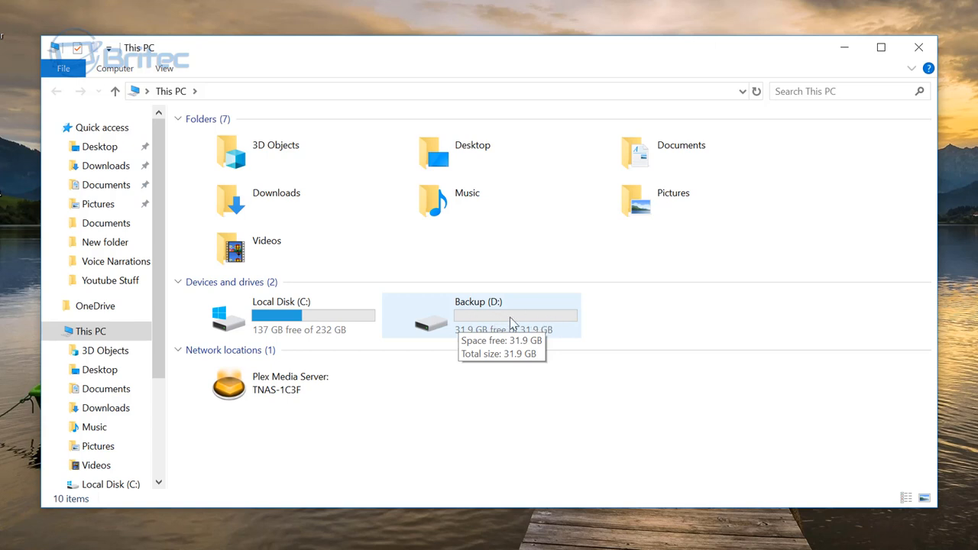
Open the Backup (D:) drive from This PC to view its empty contents
left_click(477, 316)
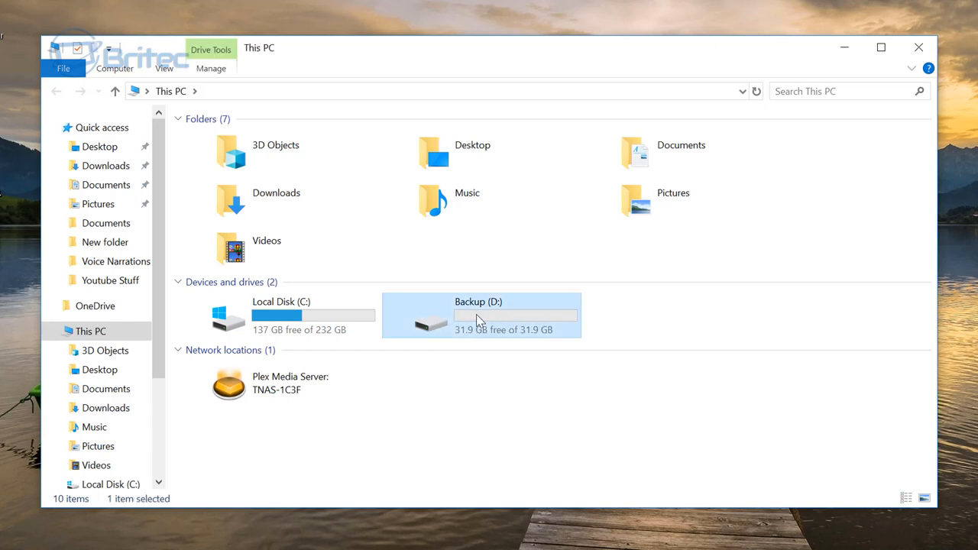
double_click(482, 315)
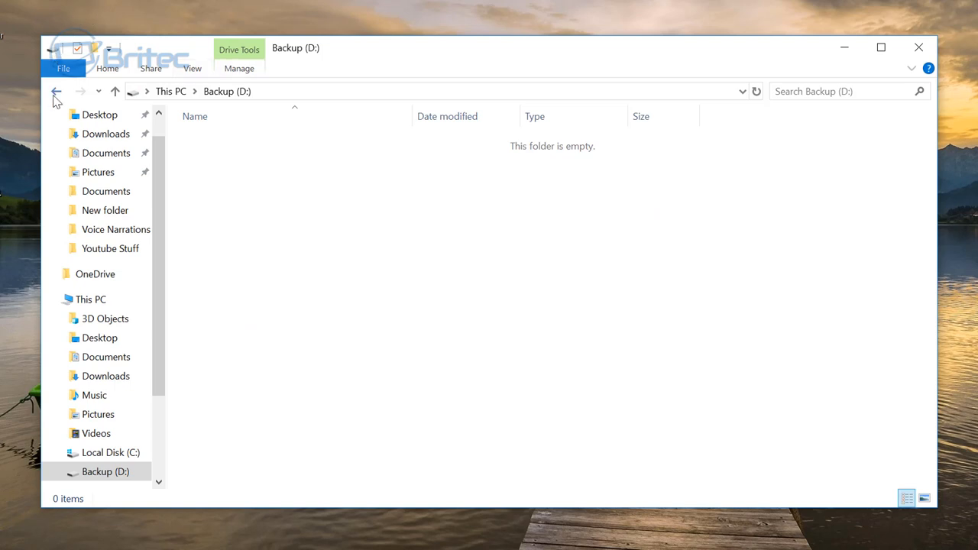
Quick-format Backup (D:) as exFAT from its context menu, confirming the warning and completion notice
right_click(431, 315)
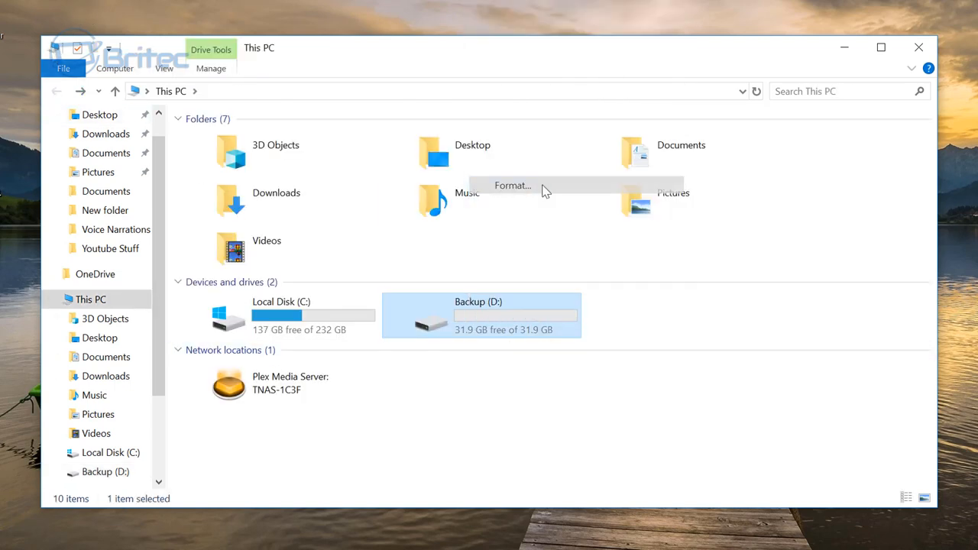
left_click(512, 185)
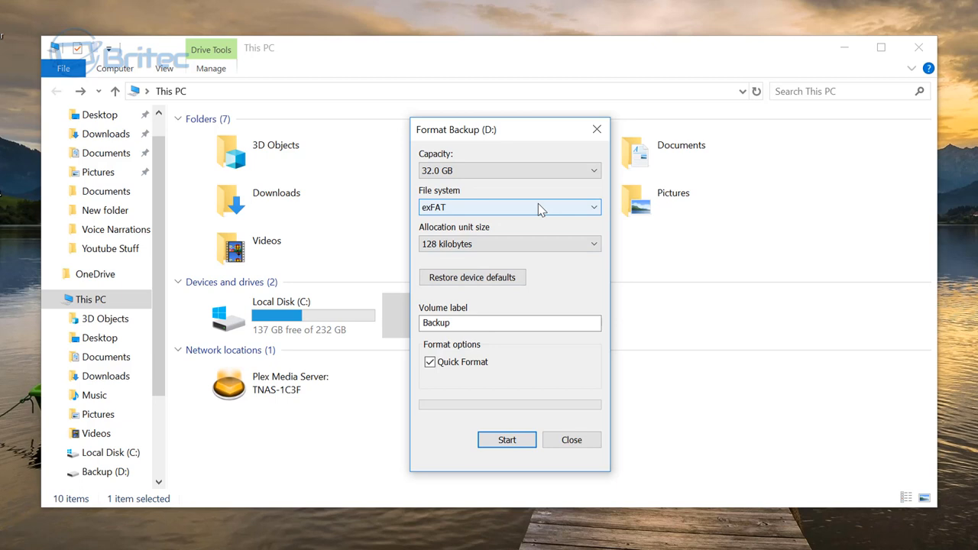
left_click(508, 440)
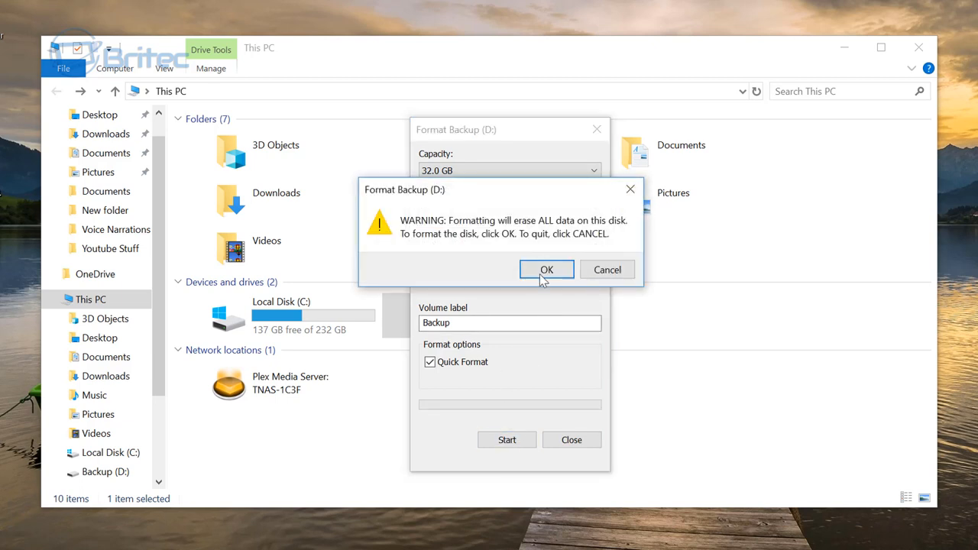
left_click(547, 269)
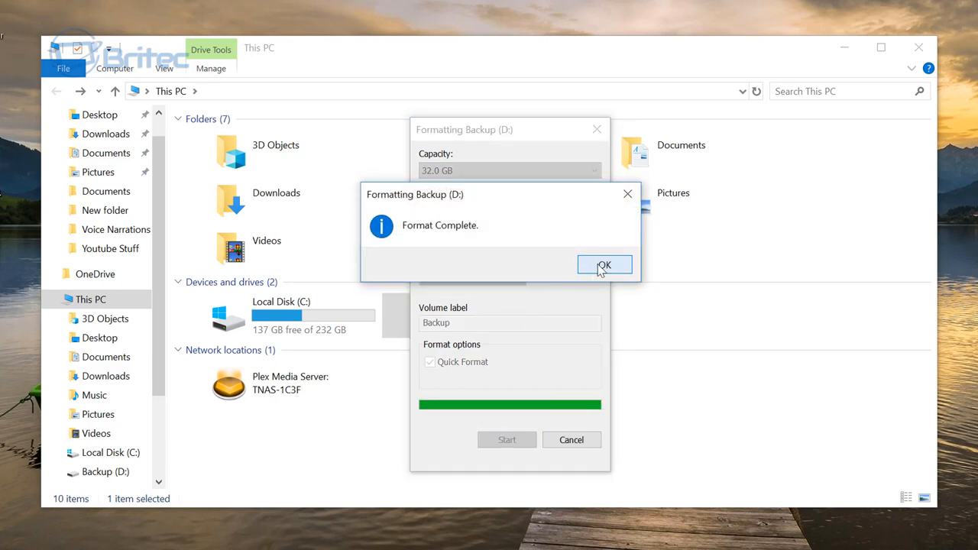
left_click(605, 265)
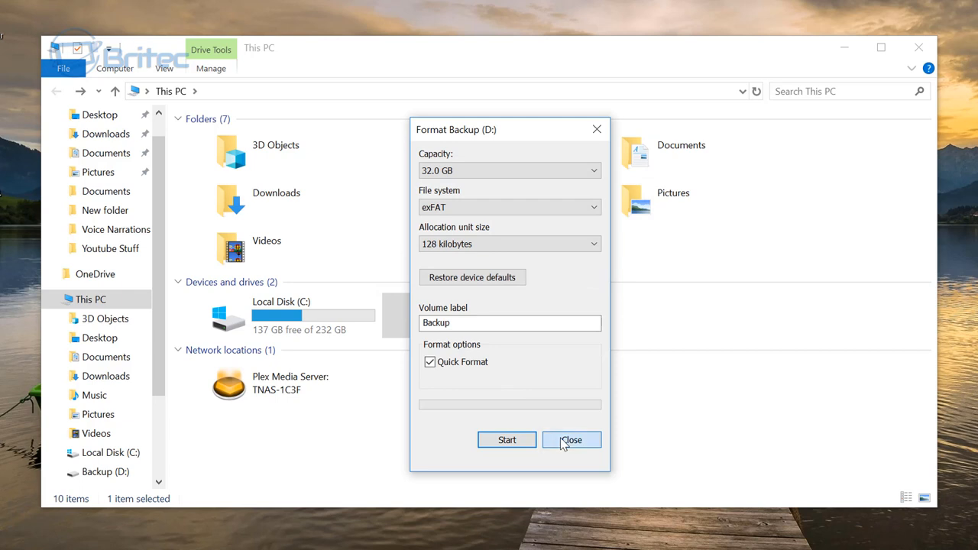
left_click(572, 440)
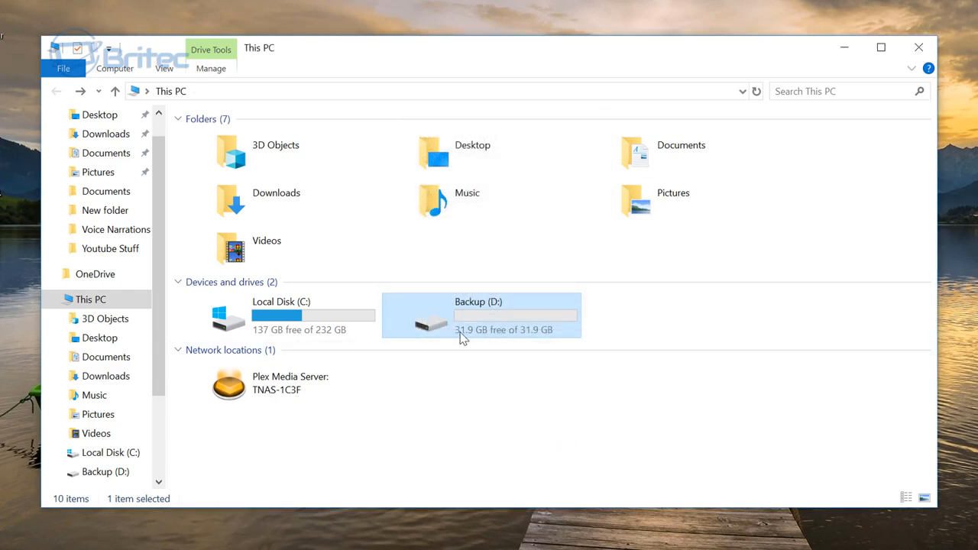
Quick-format Backup (D:) again with the NTFS file system and 4096-byte allocation units
right_click(478, 315)
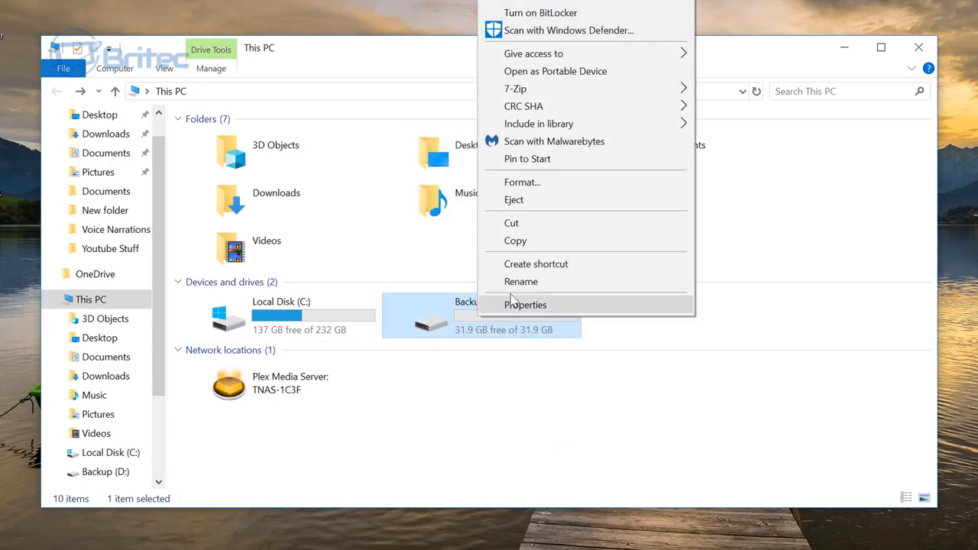
left_click(523, 182)
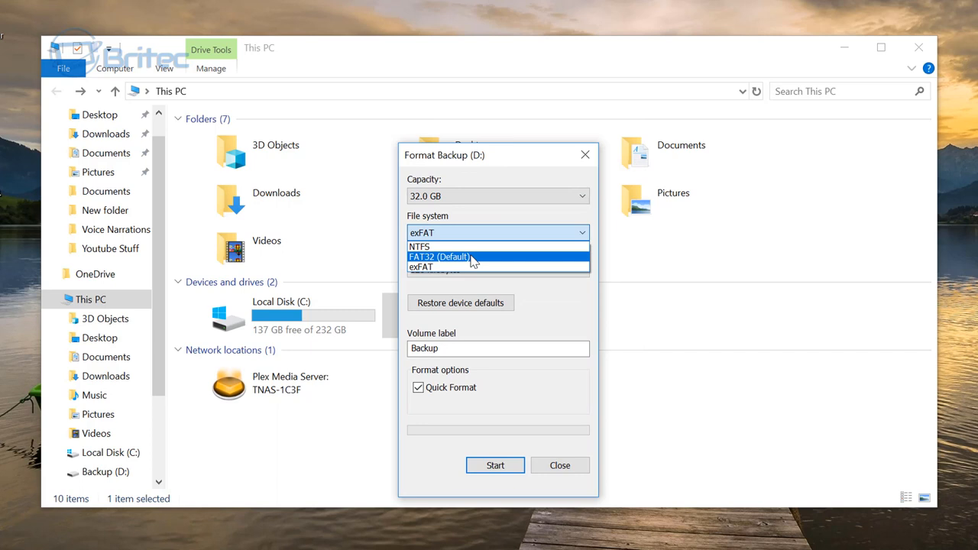
left_click(419, 245)
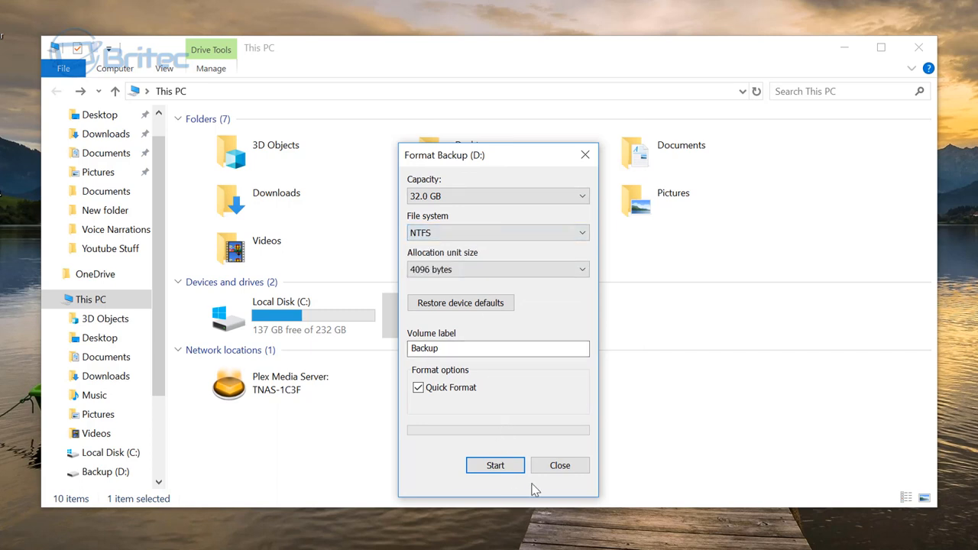
left_click(495, 465)
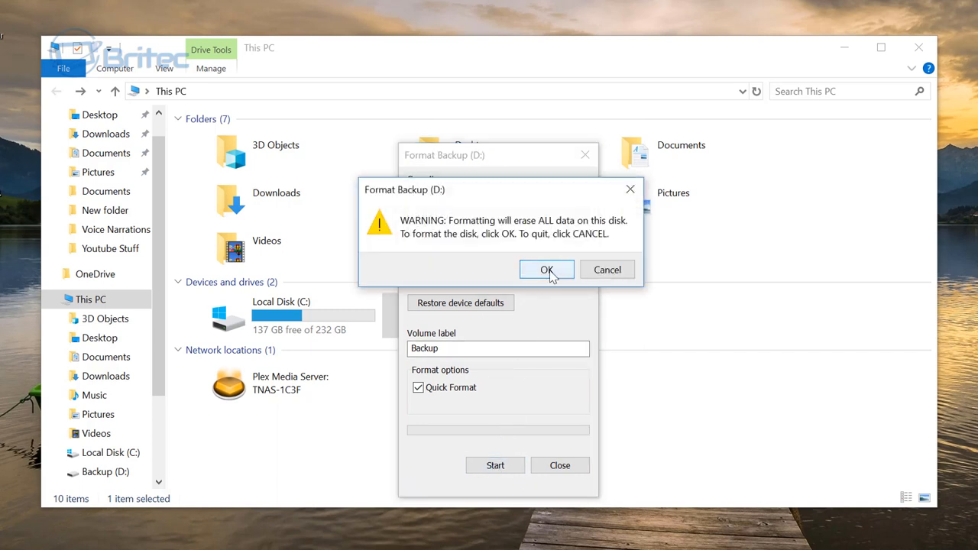
left_click(548, 269)
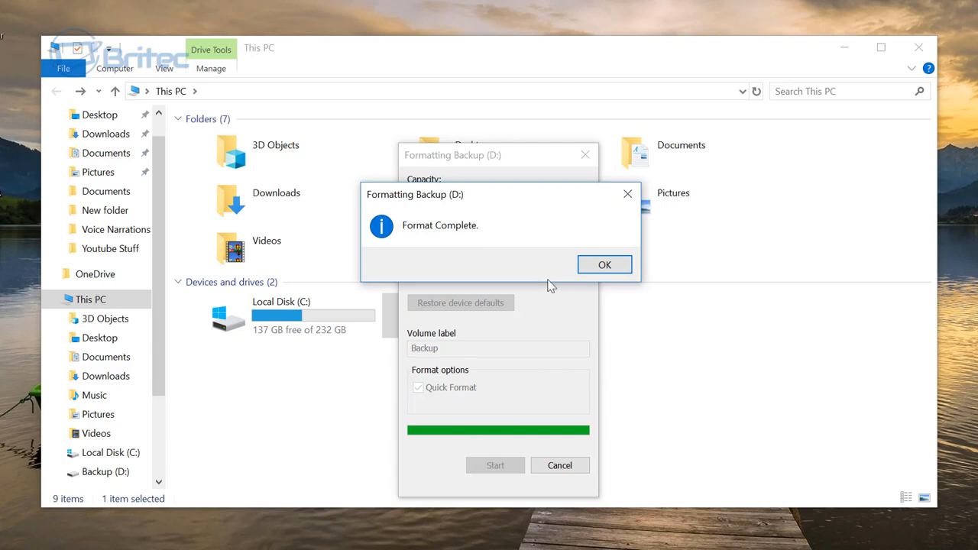
left_click(606, 265)
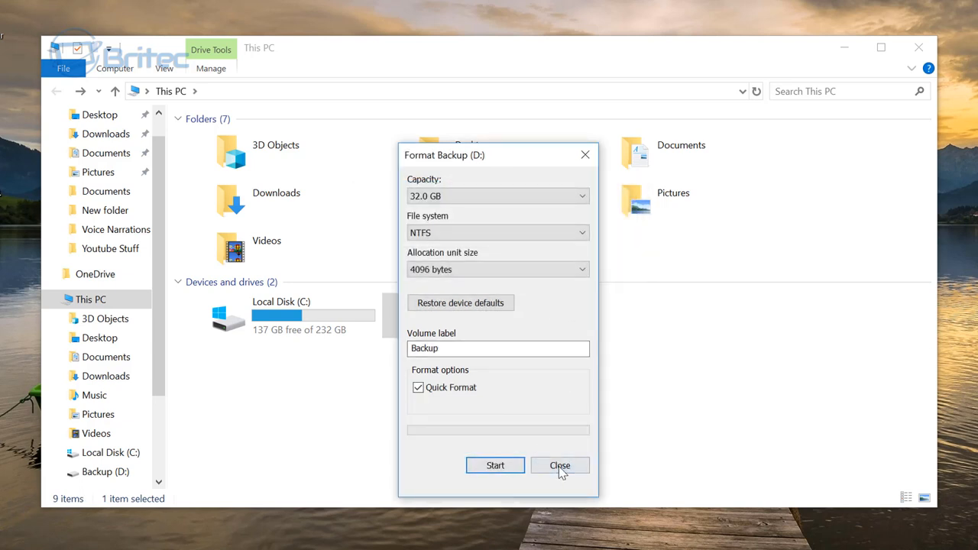
left_click(560, 464)
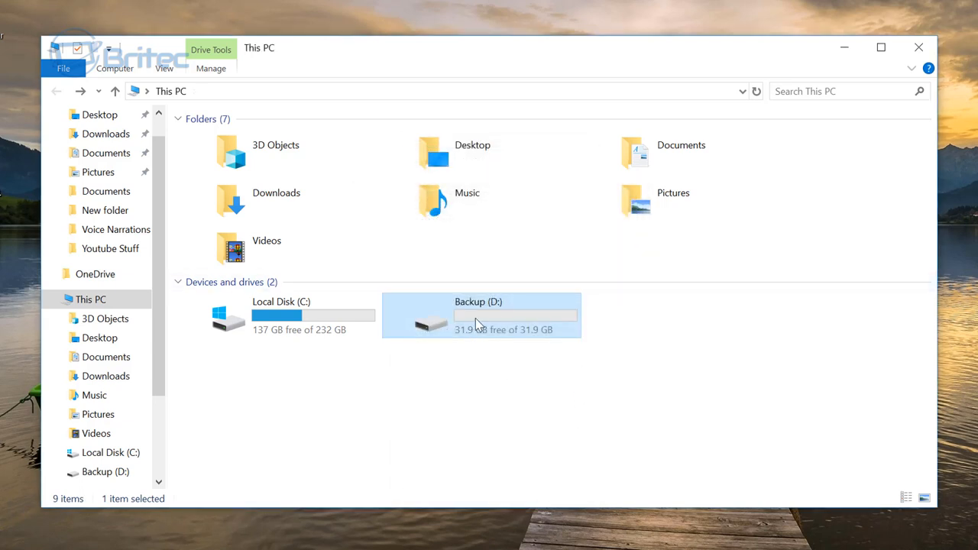
Quick-format the drive once more as FAT32 so it appears as BACKUP (D:)
right_click(477, 315)
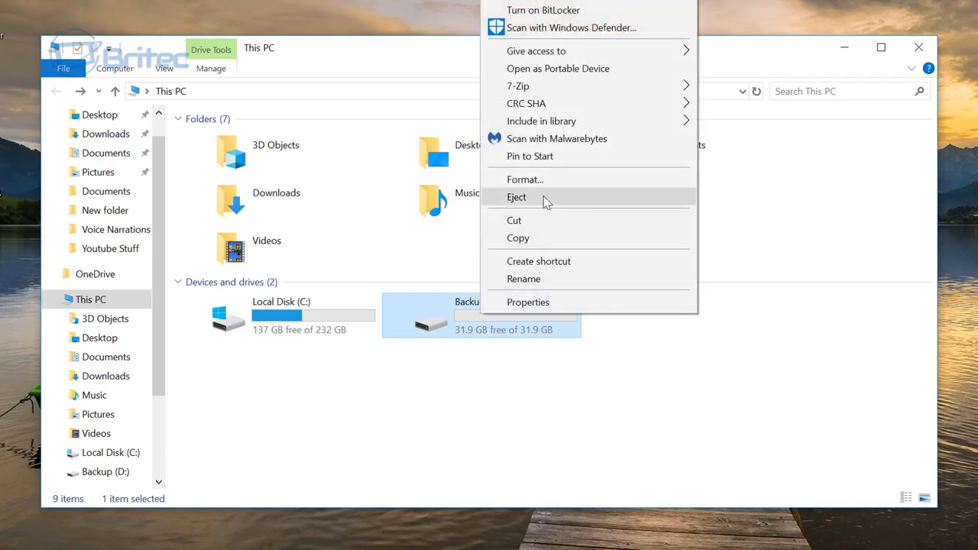
left_click(526, 178)
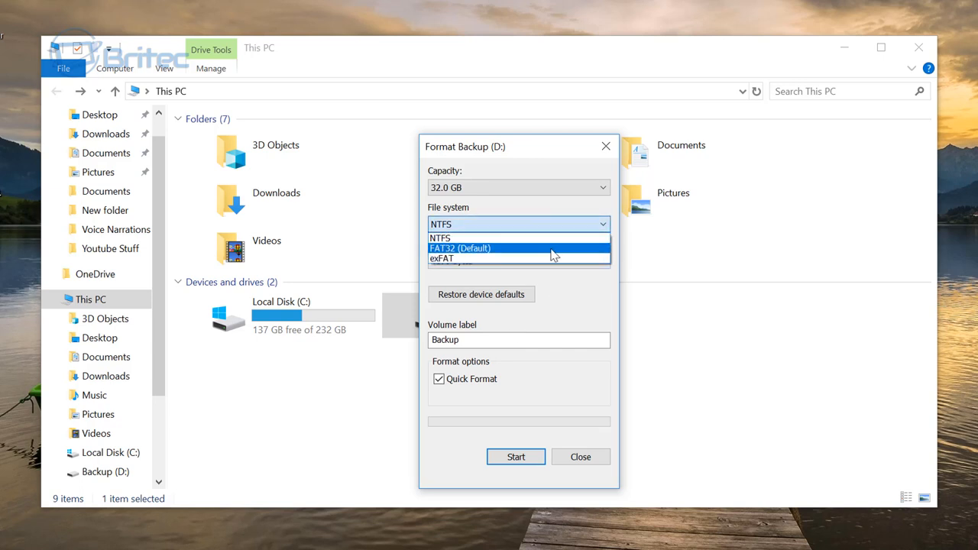
left_click(516, 456)
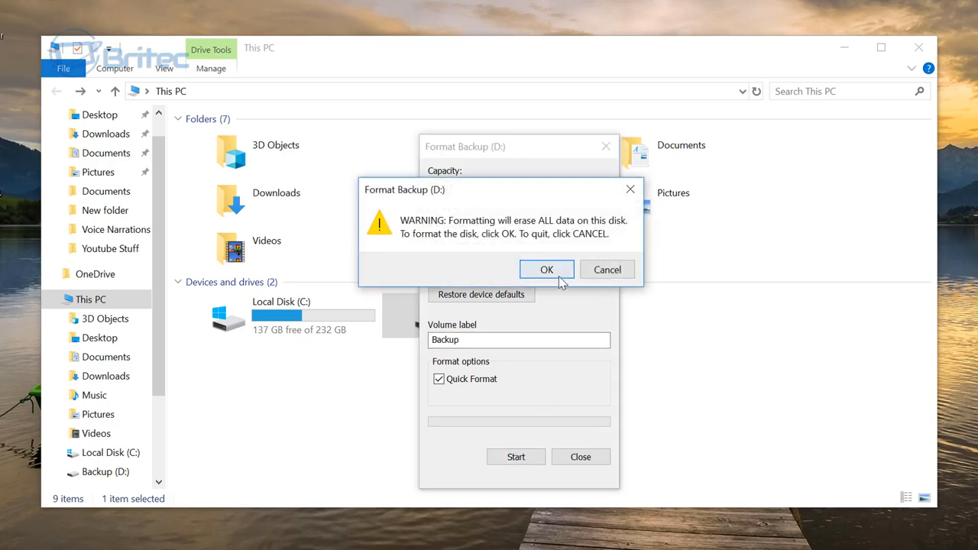
left_click(547, 269)
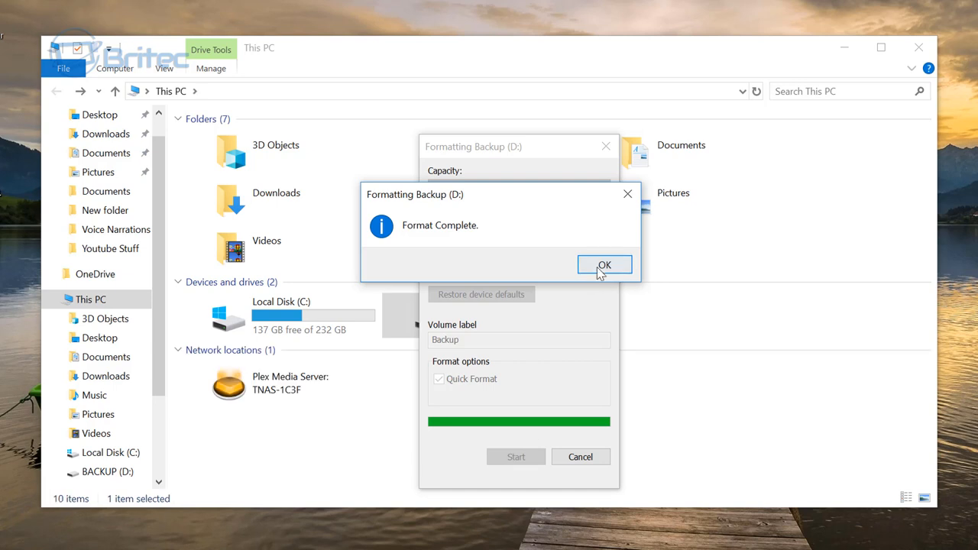
left_click(605, 264)
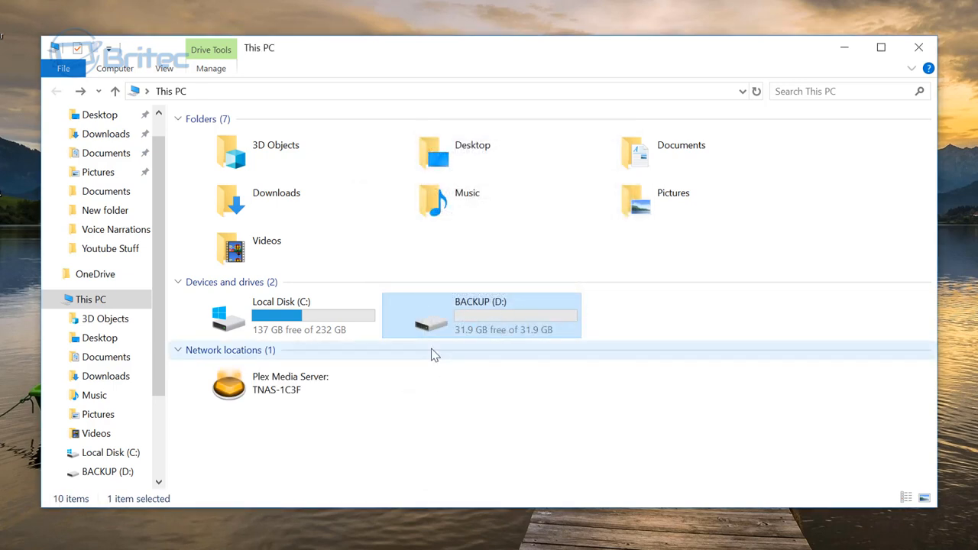
mouse_move(480, 316)
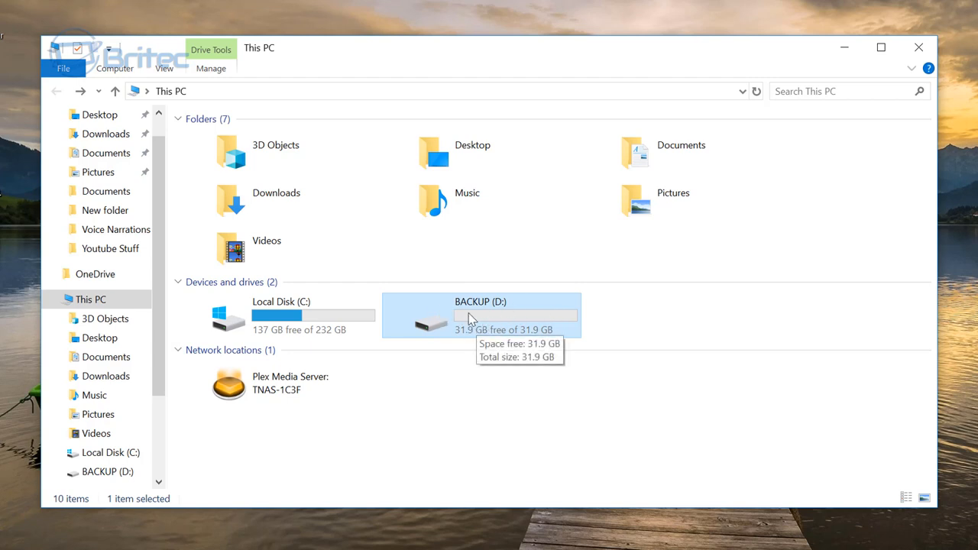
mouse_move(535, 324)
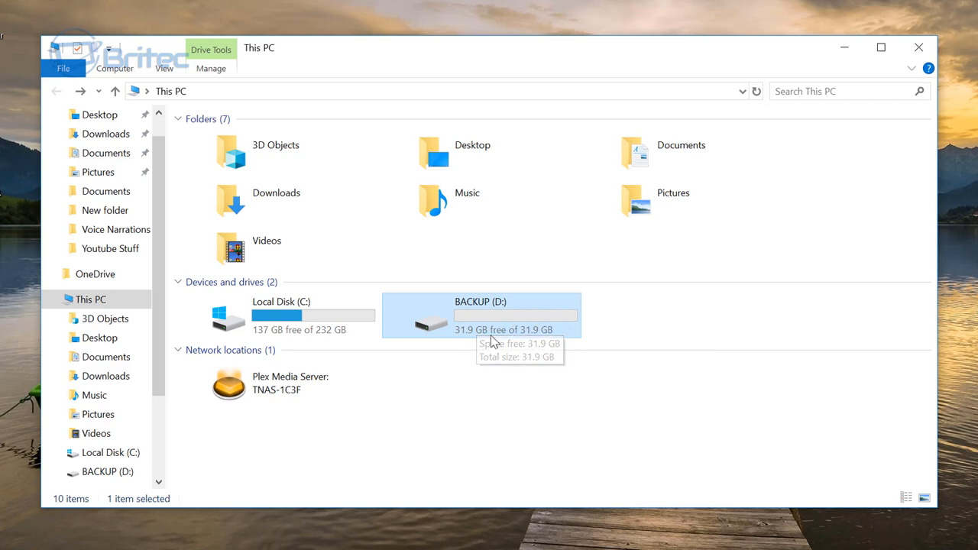
mouse_move(467, 339)
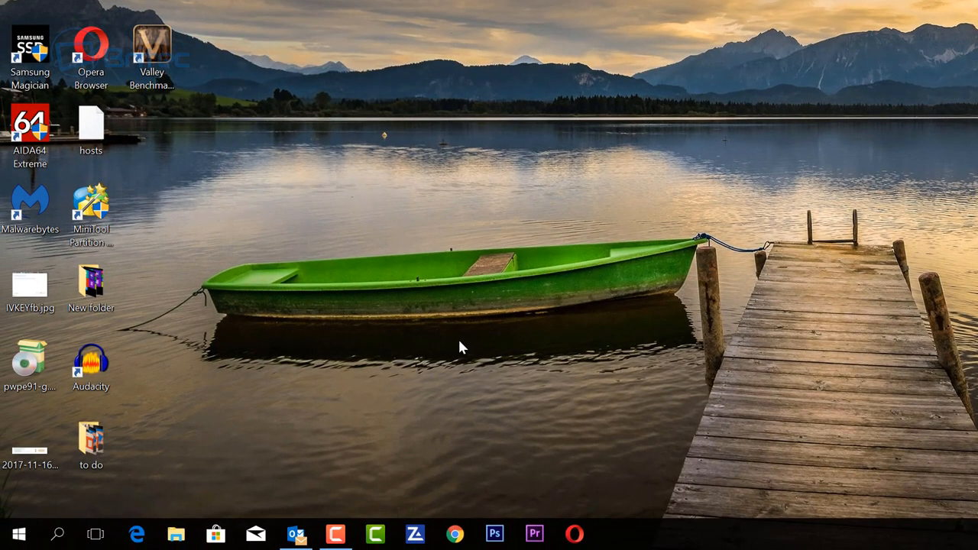
mouse_move(334, 344)
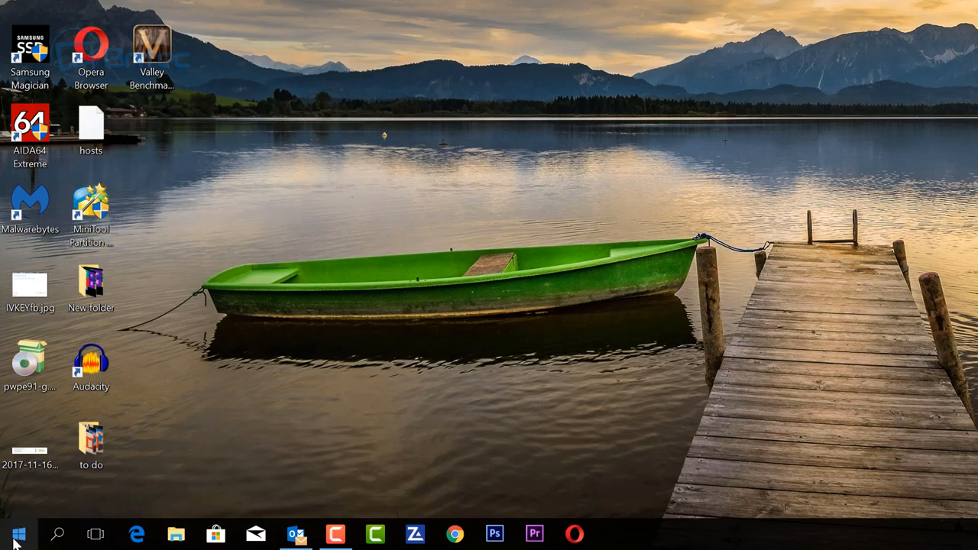
Launch Disk Management from the Start button's quick link menu
right_click(19, 535)
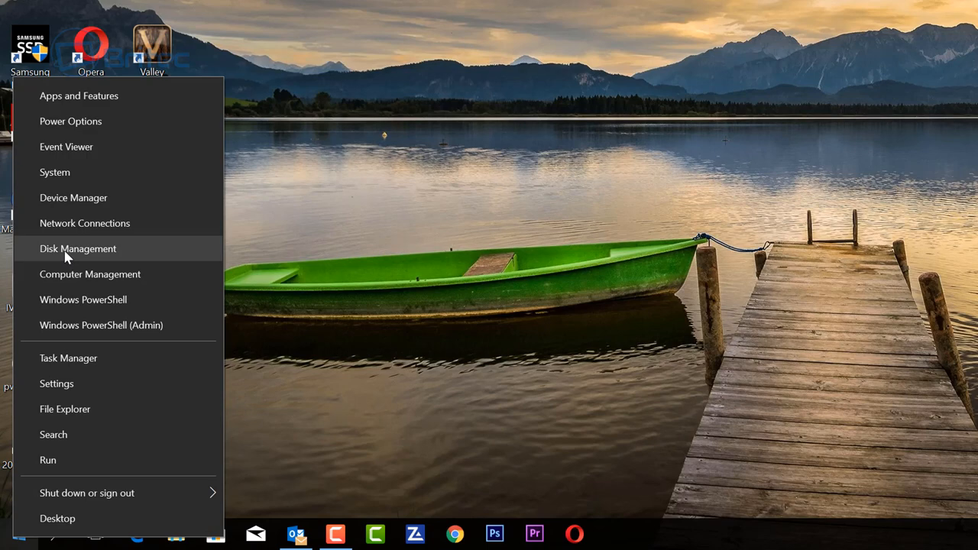
left_click(76, 248)
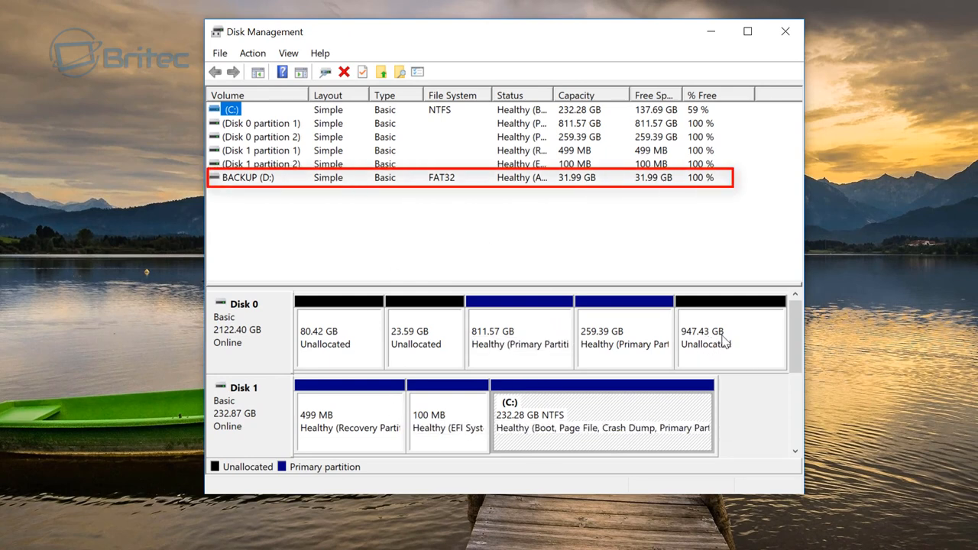
mouse_move(663, 336)
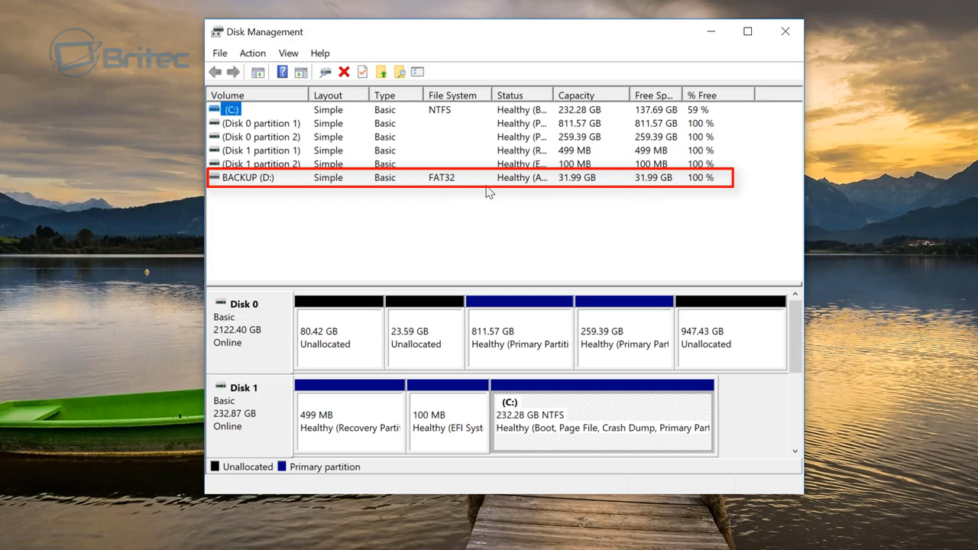
Select the BACKUP (D:) volume row to bring removable Disk 2 into the graphical view
left_click(247, 177)
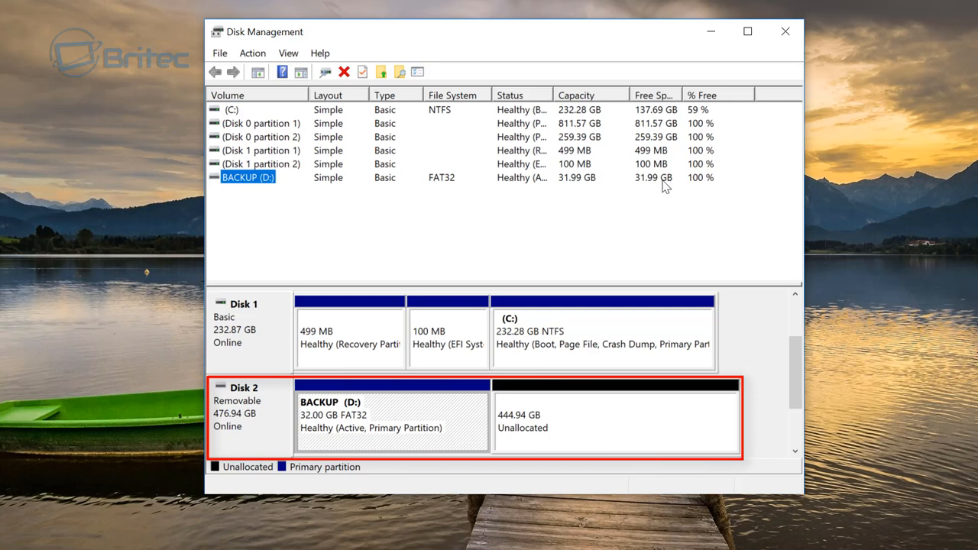
mouse_move(518, 440)
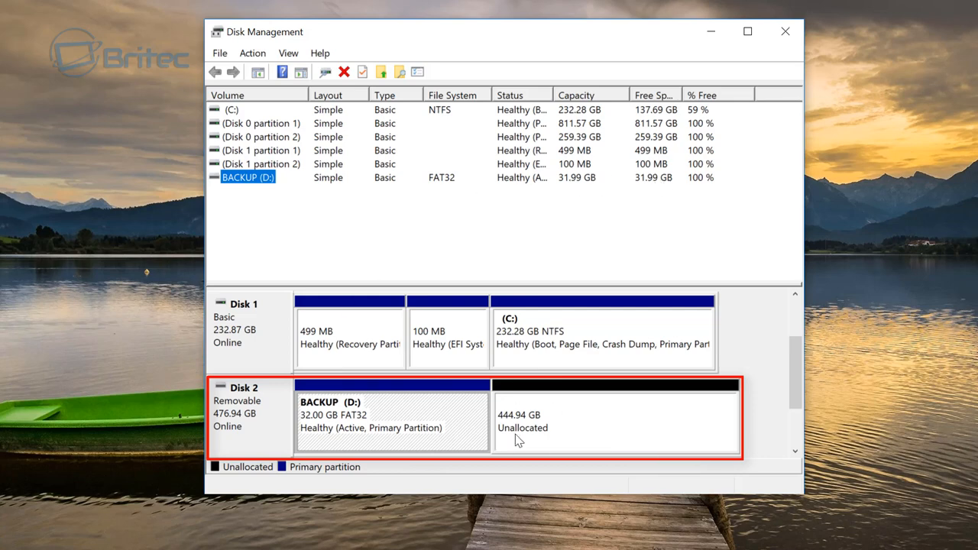
mouse_move(557, 419)
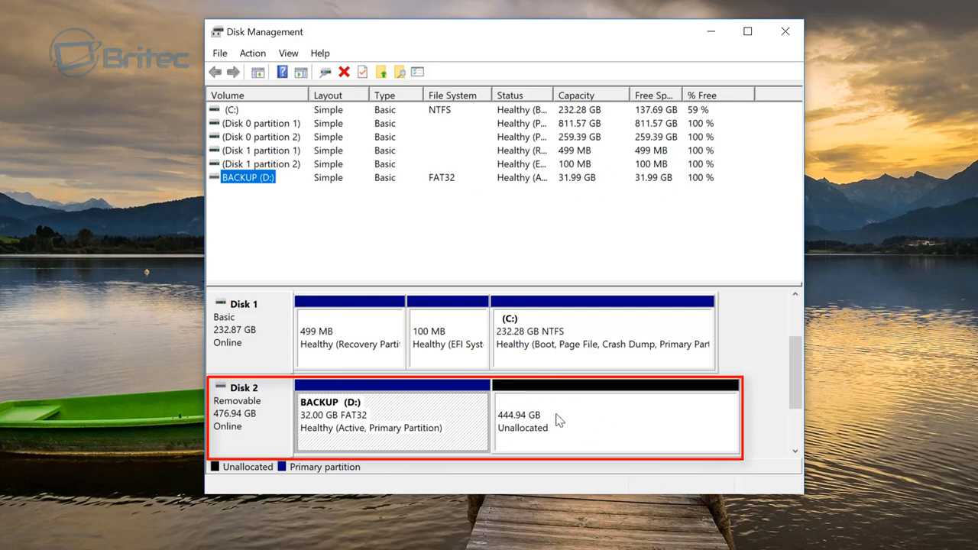
mouse_move(542, 427)
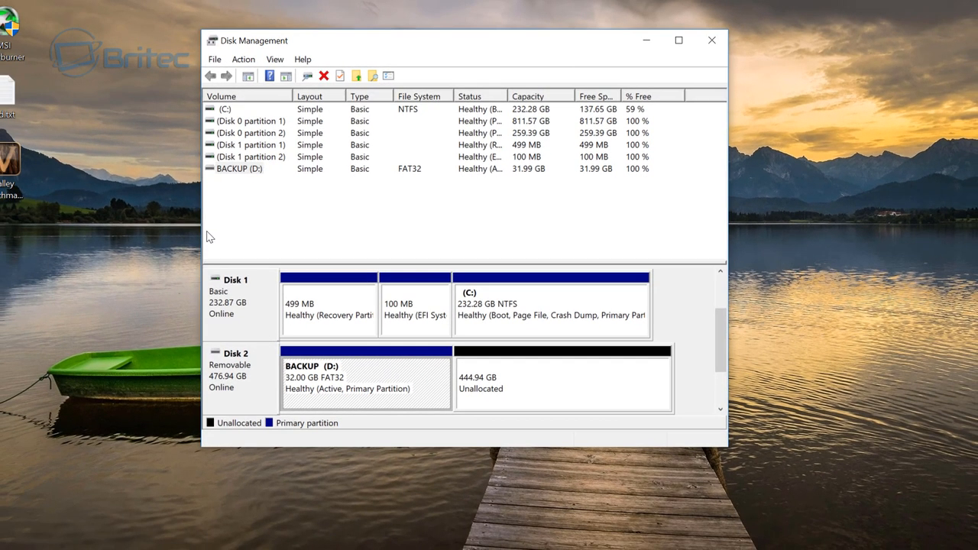
Review the actions available for the 32 GB BACKUP partition on Disk 2
right_click(354, 379)
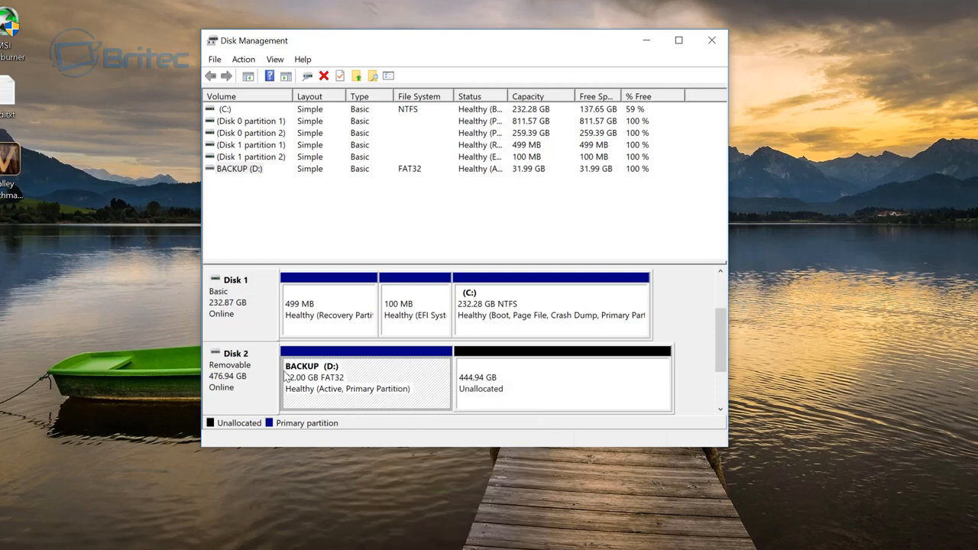
mouse_move(579, 401)
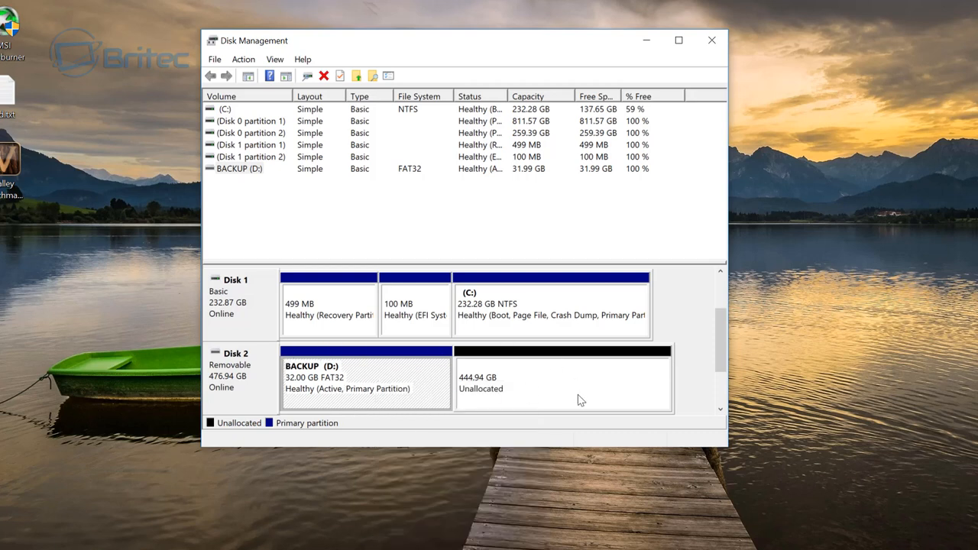
mouse_move(514, 390)
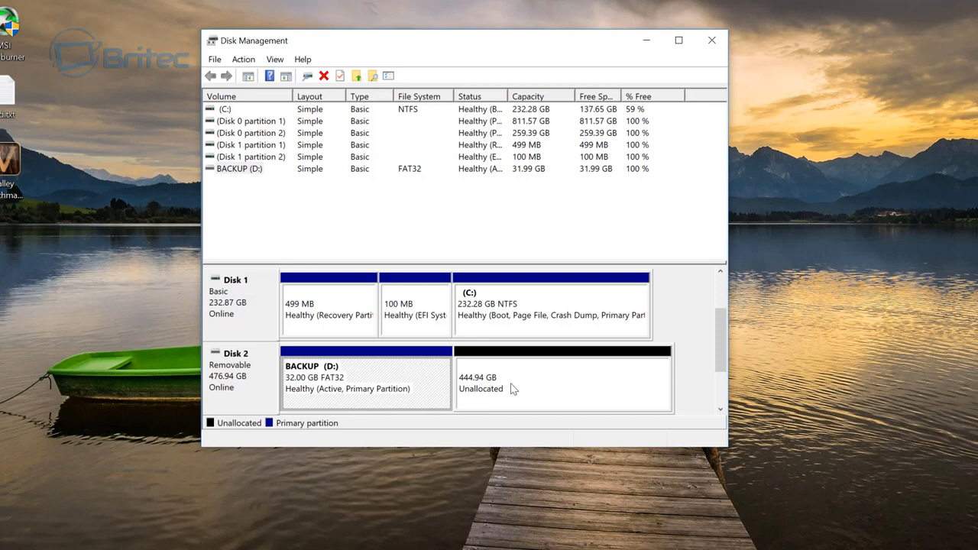
mouse_move(349, 385)
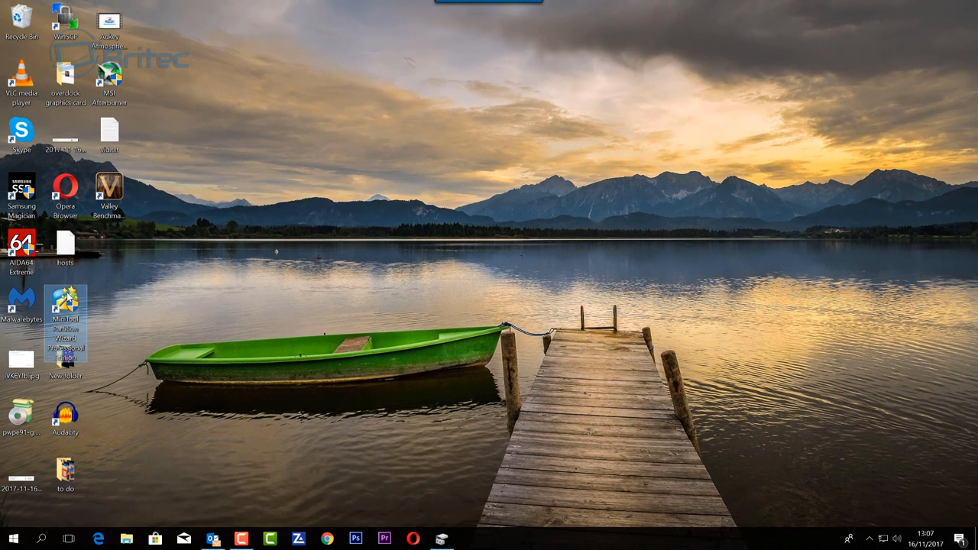
double_click(64, 306)
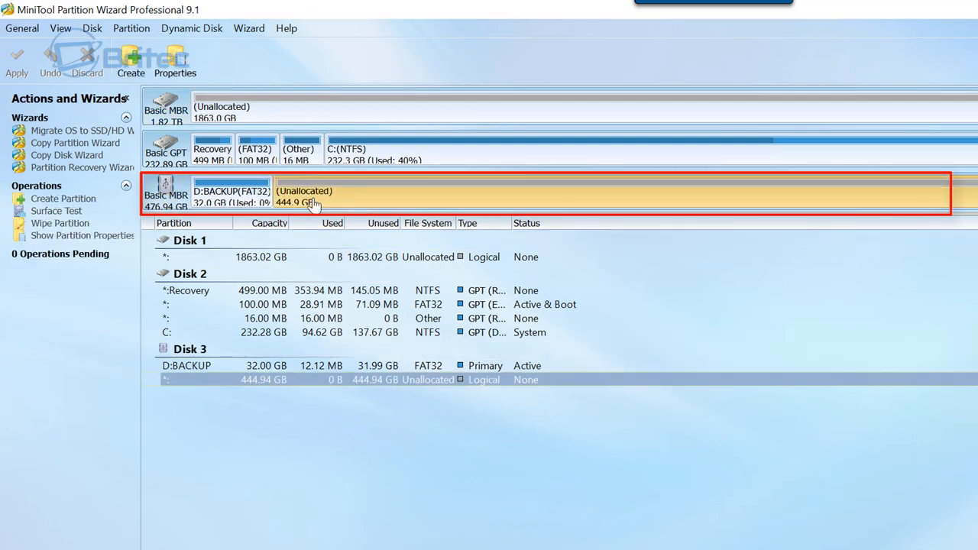
left_click(230, 195)
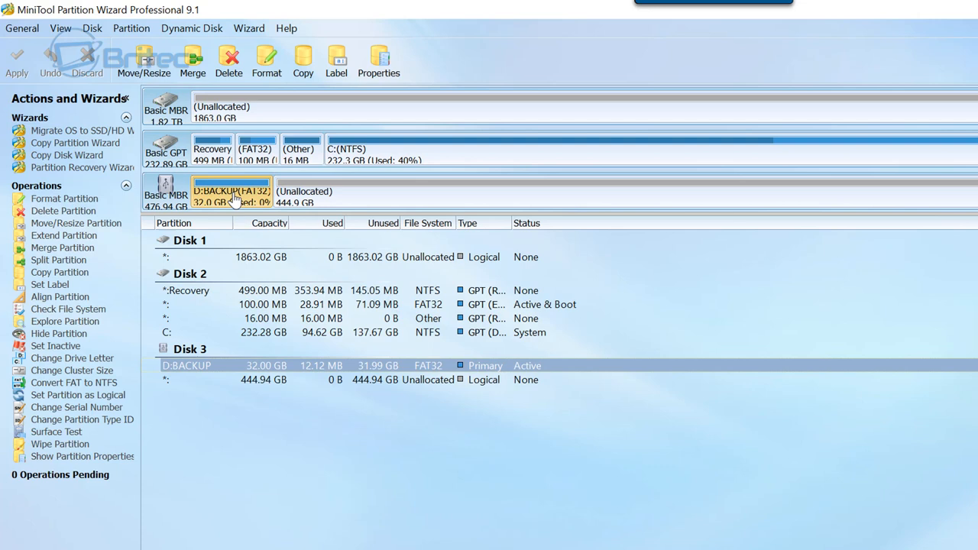
mouse_move(241, 87)
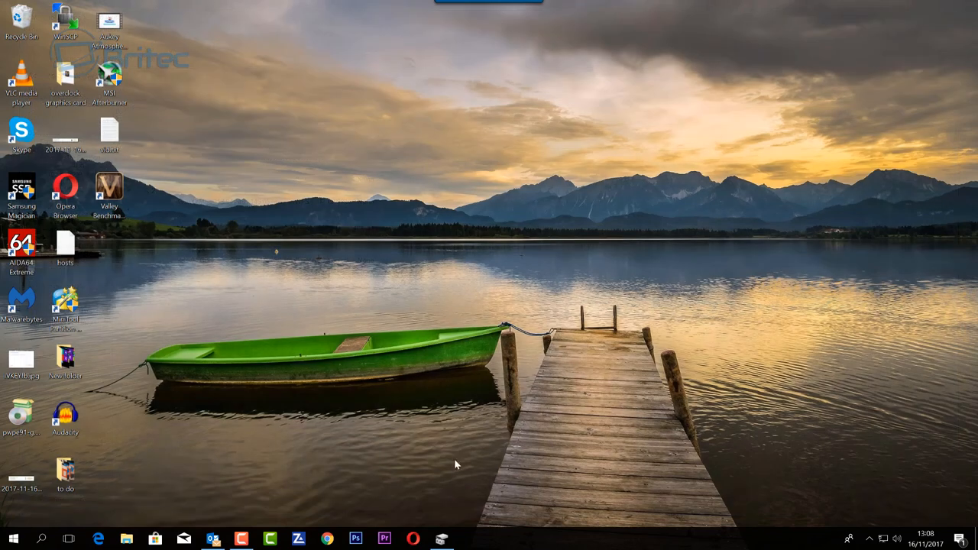
Bring the Disk Management window back up from the taskbar
left_click(441, 537)
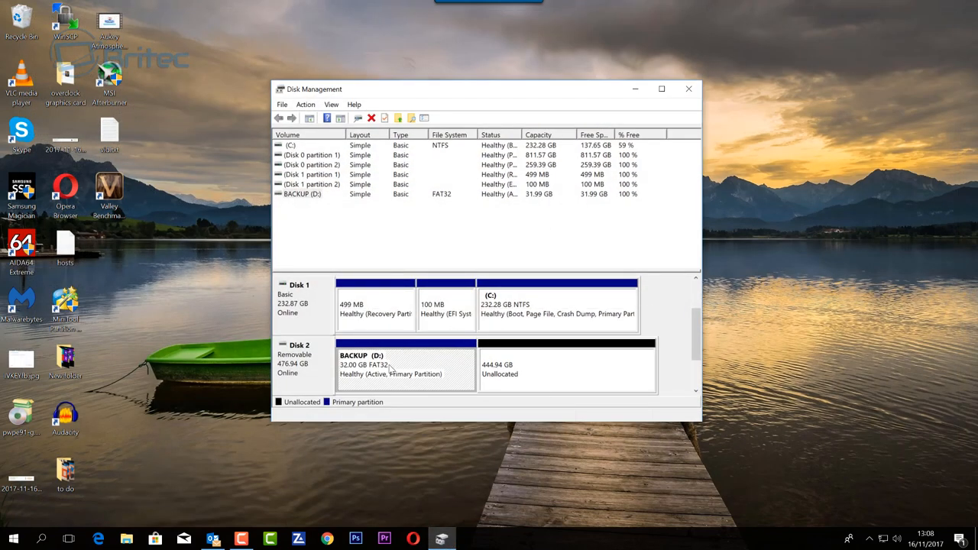
mouse_move(262, 247)
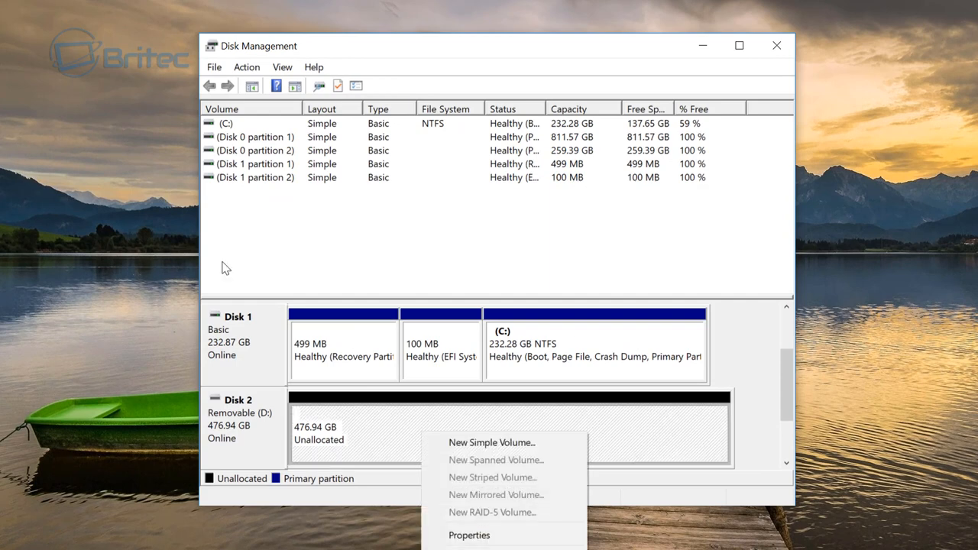
Start a new simple volume on Disk 2 using the full 488385 MB with drive letter E
left_click(492, 444)
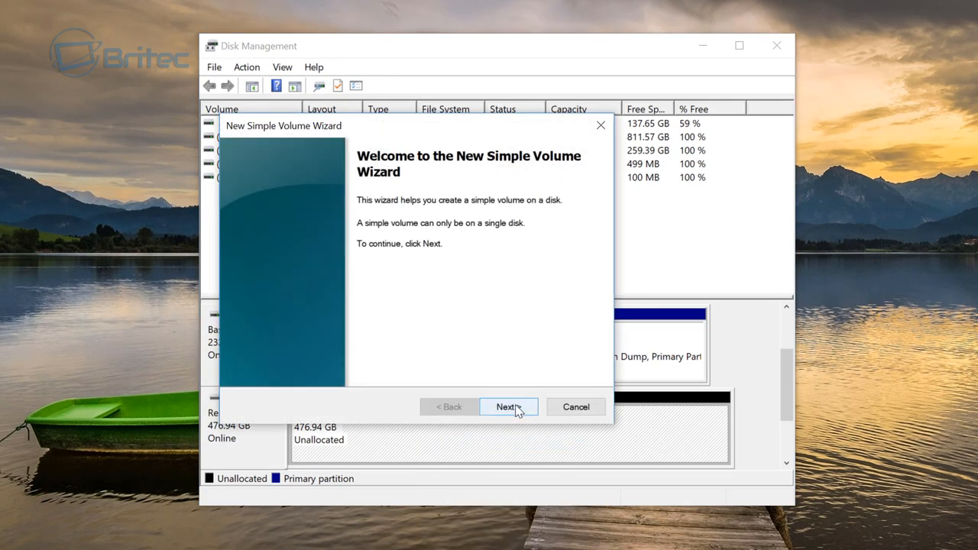
left_click(507, 407)
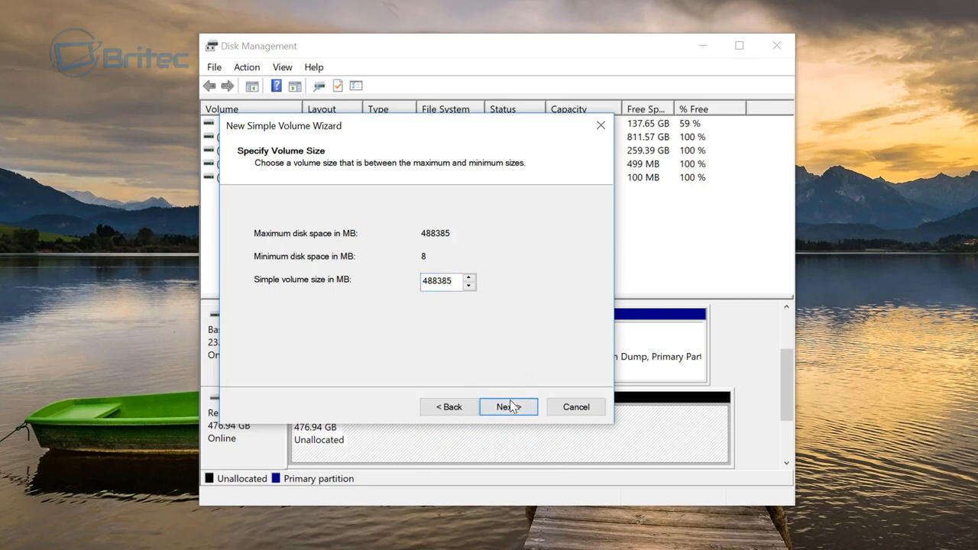
left_click(507, 407)
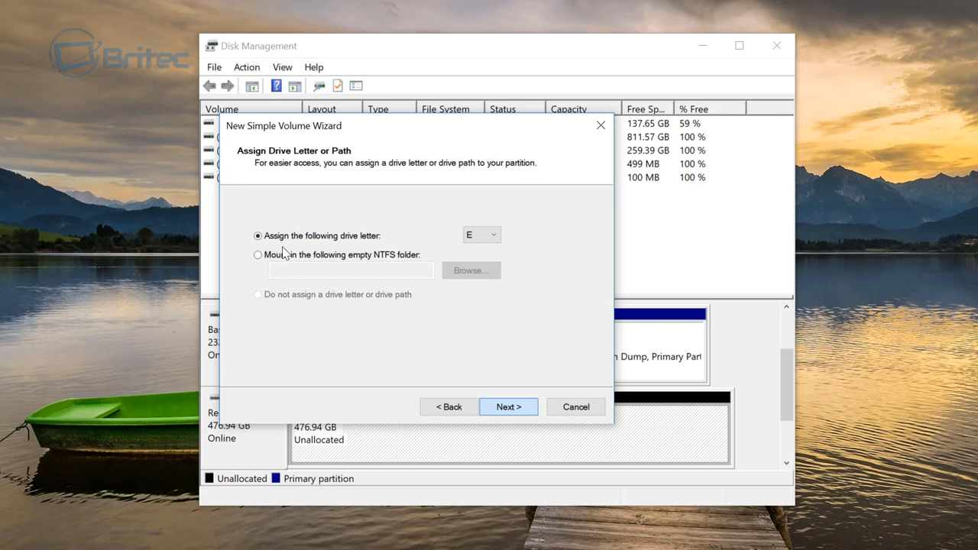
left_click(492, 235)
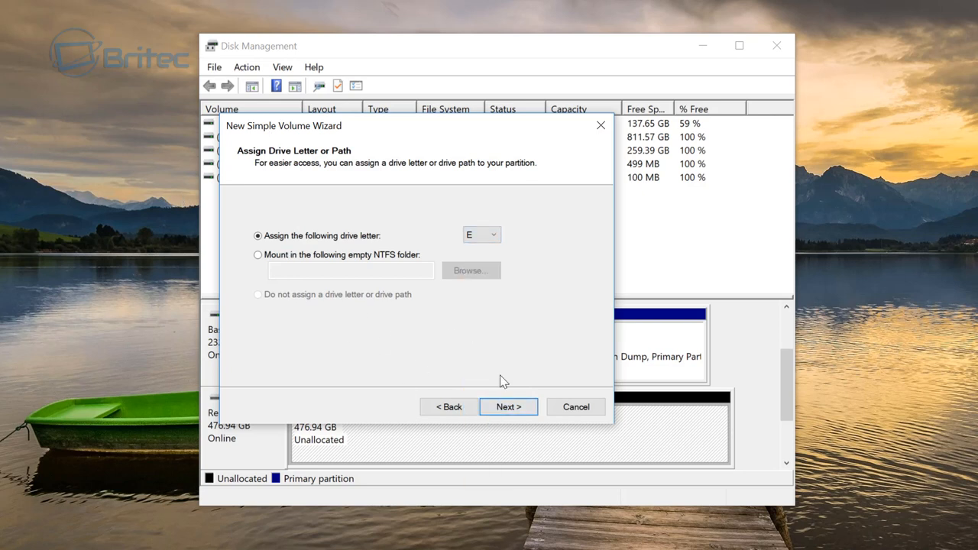
Format the new volume as NTFS labelled 'Backup' and finish the wizard
left_click(507, 406)
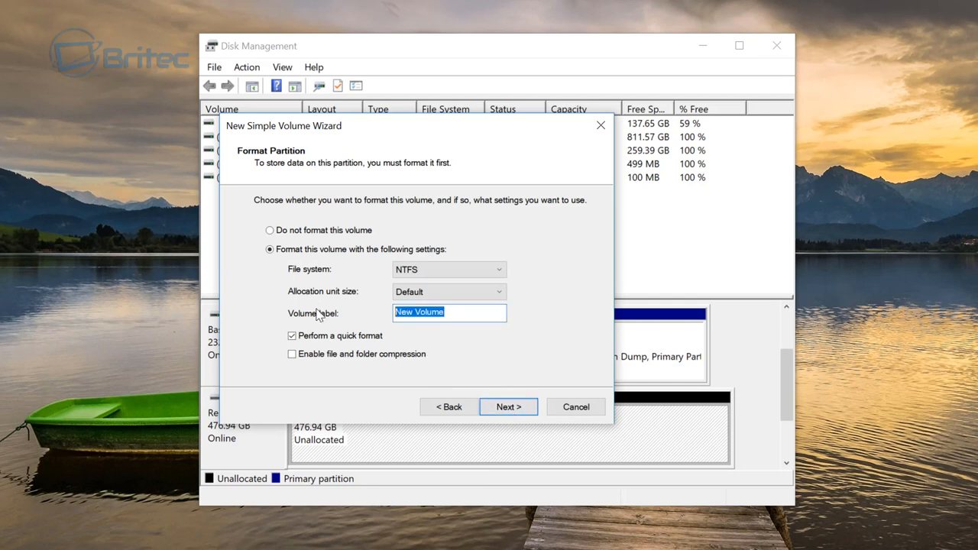
type("Backup")
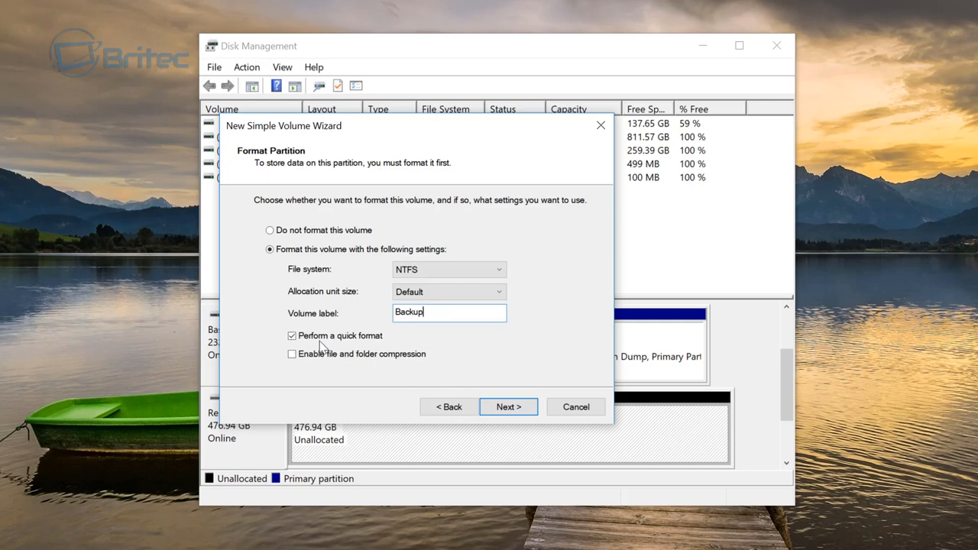
left_click(507, 407)
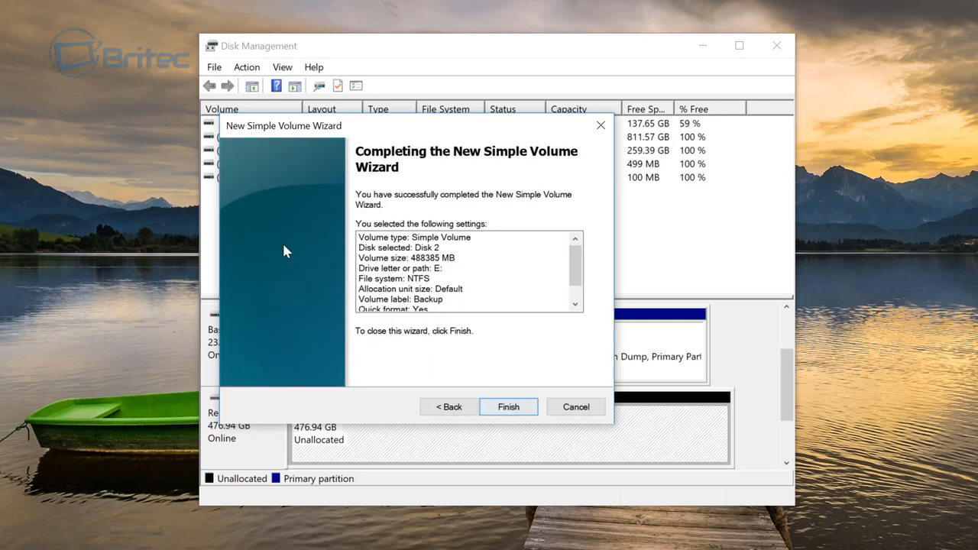
left_click(507, 406)
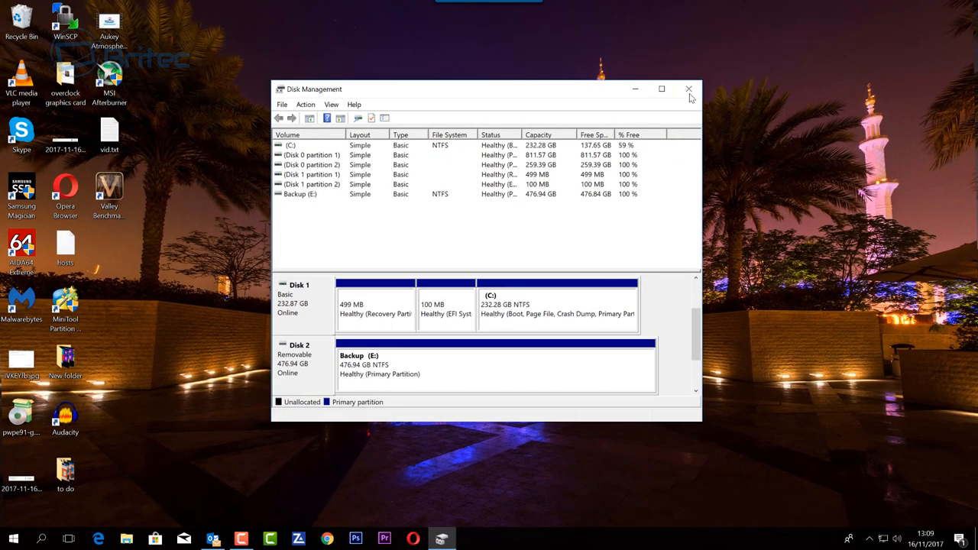
Verify in File Explorer that Backup (E:) shows 476 GB free of 476 GB, then close the windows
left_click(688, 88)
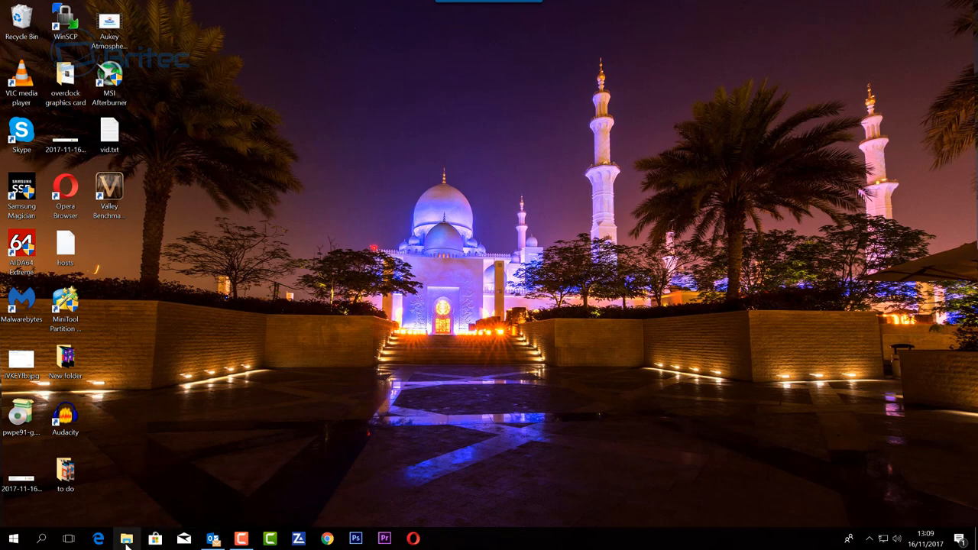
left_click(126, 538)
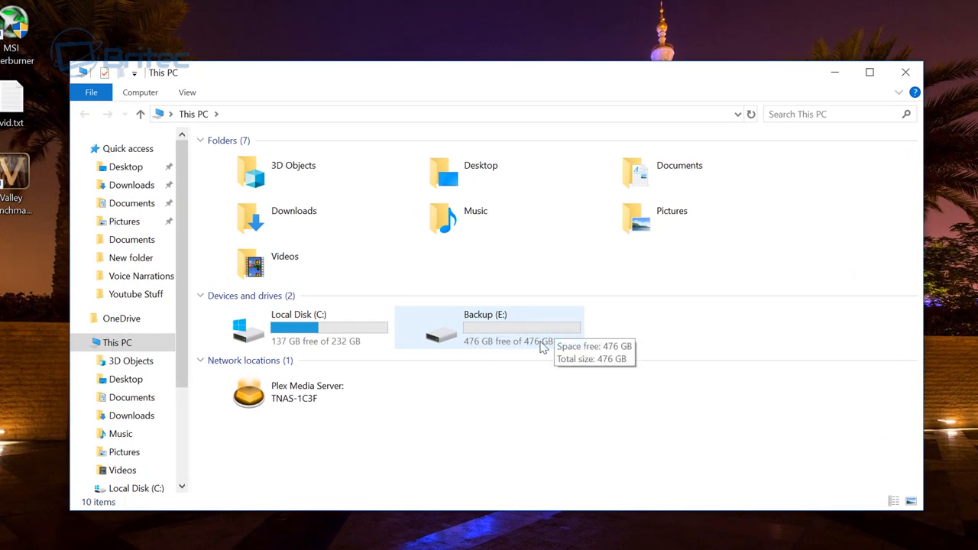
left_click(489, 327)
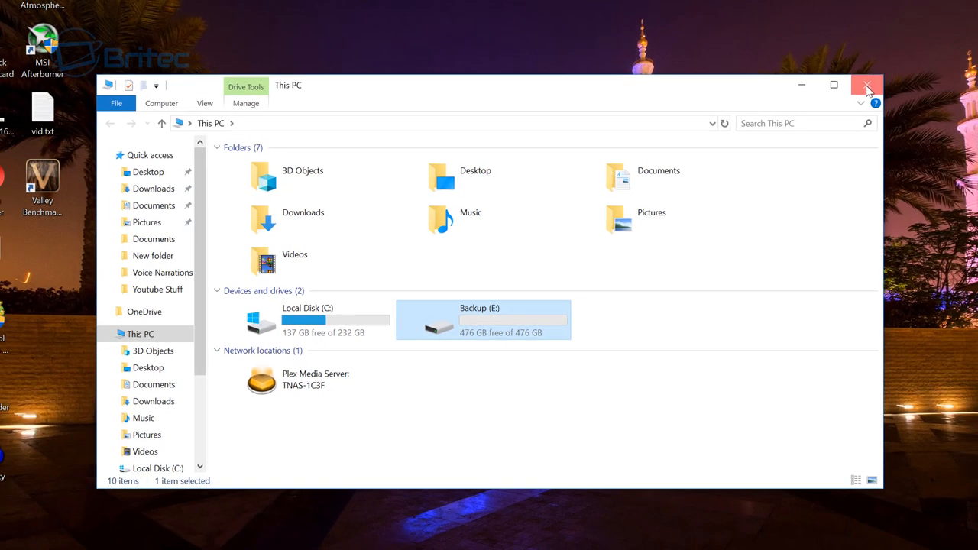
left_click(866, 85)
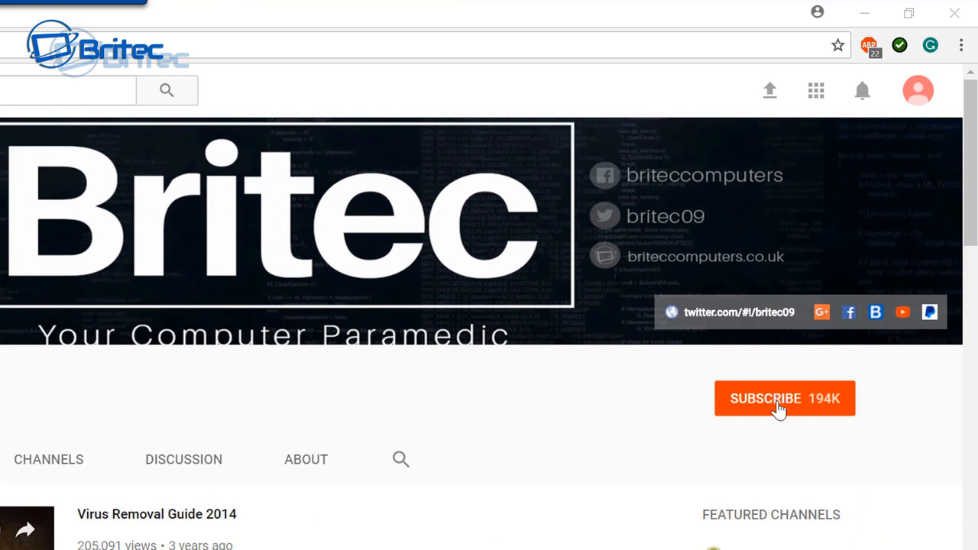
Subscribe to the Britec channel and turn on the bell for all new-video notifications
left_click(766, 397)
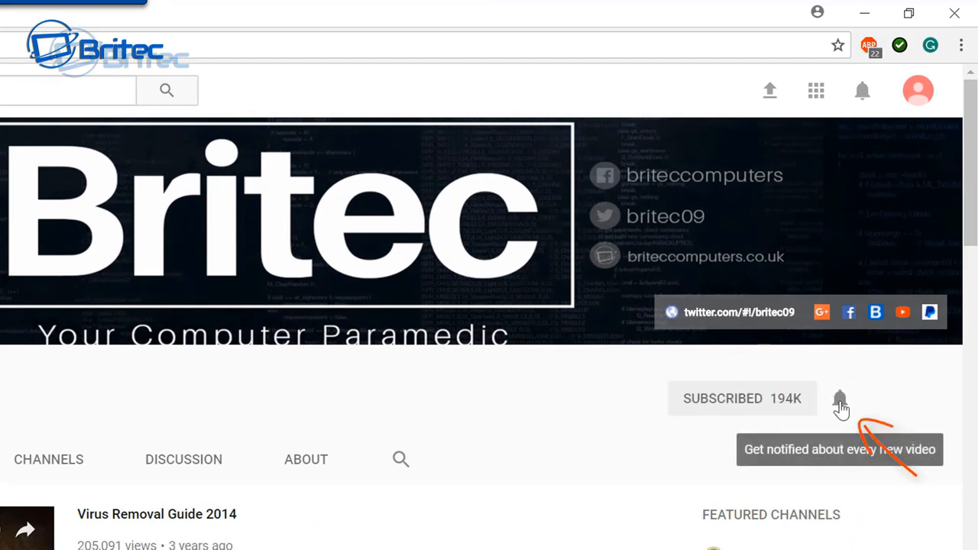
left_click(839, 397)
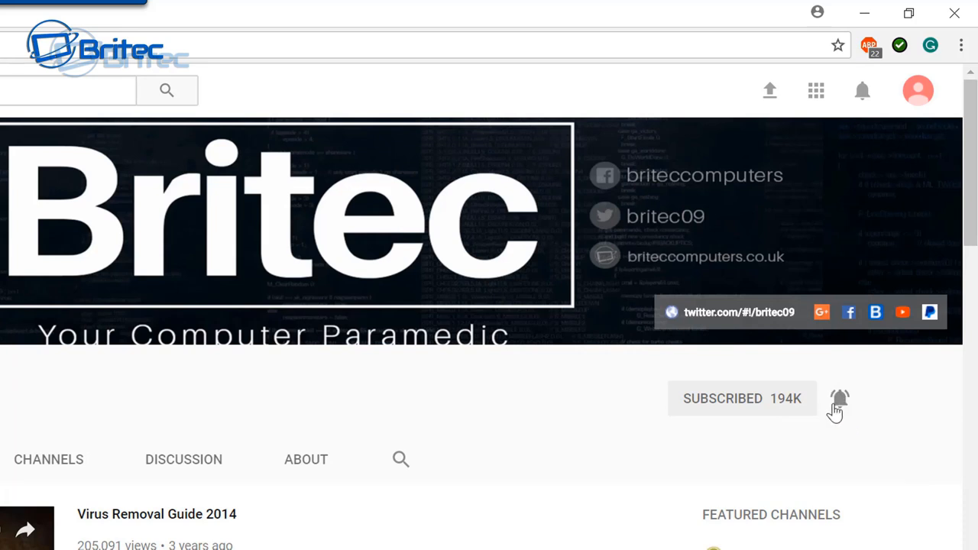